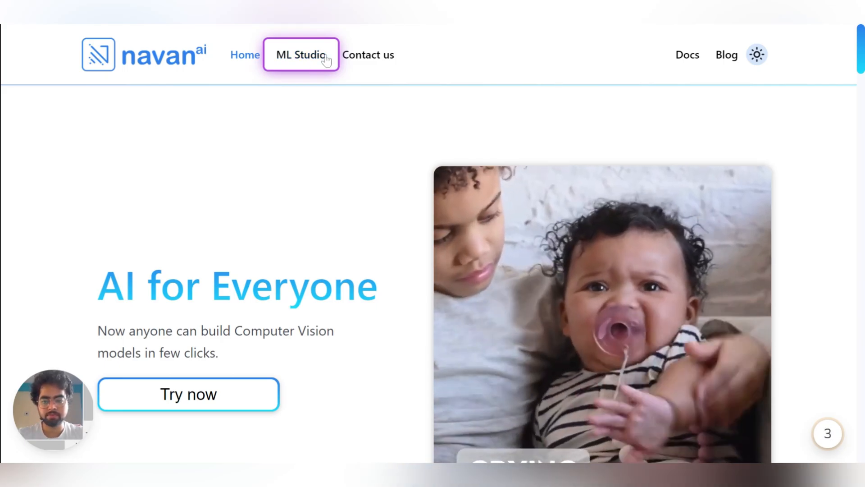
Step: Open ML Studio from the navan.ai home page to reach the application chooser
{"action": "left_click", "coordinate": [302, 54]}
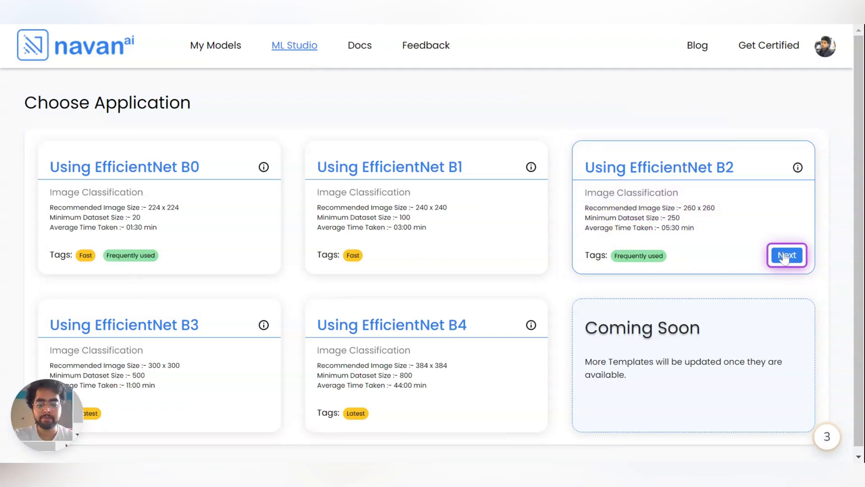
Step: Start a project from the EfficientNet B2 template and rename it 'Rotten Fruits Classification'
{"action": "left_click", "coordinate": [787, 255]}
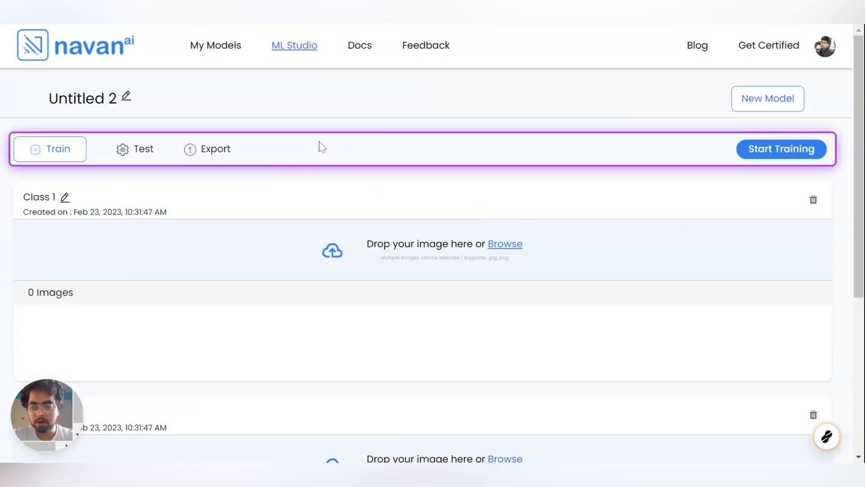
{"action": "scroll", "scroll_direction": "down", "scroll_amount": 3}
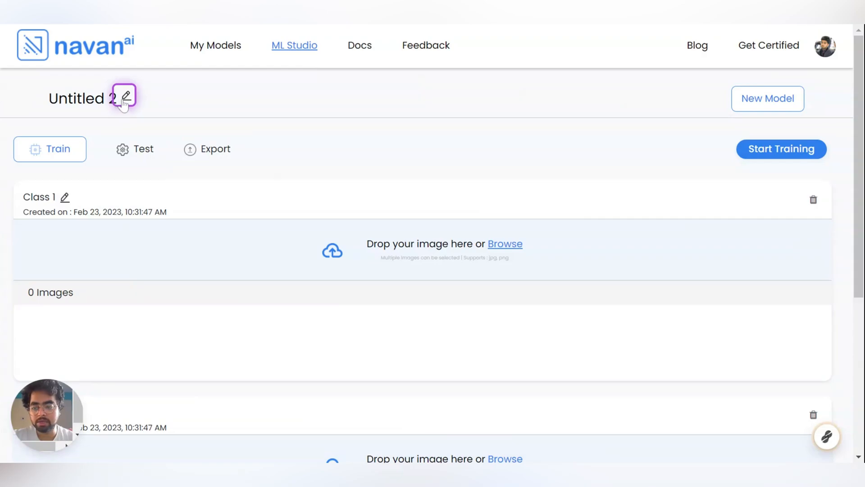
{"action": "left_click", "coordinate": [126, 97]}
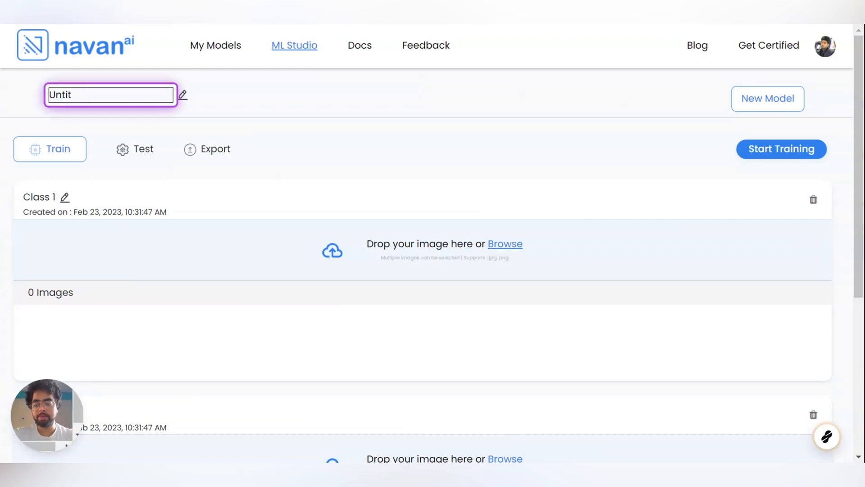
{"action": "type", "text": "R"}
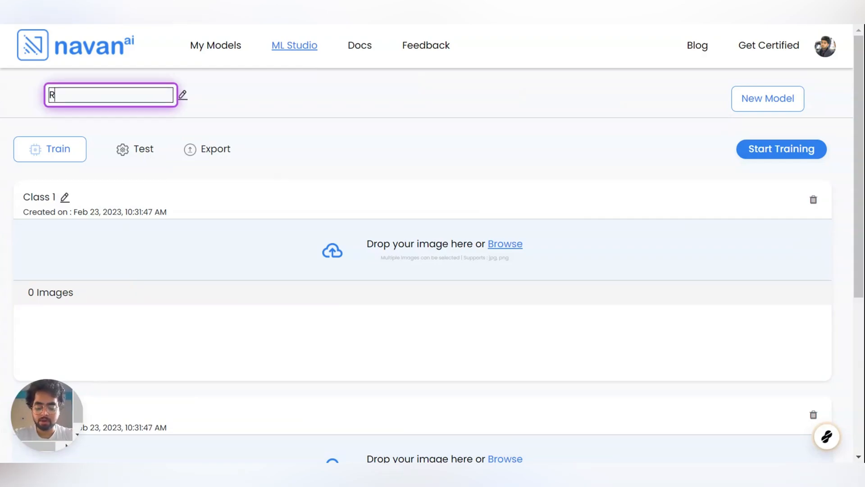
{"action": "type", "text": "otten Fruits Classification"}
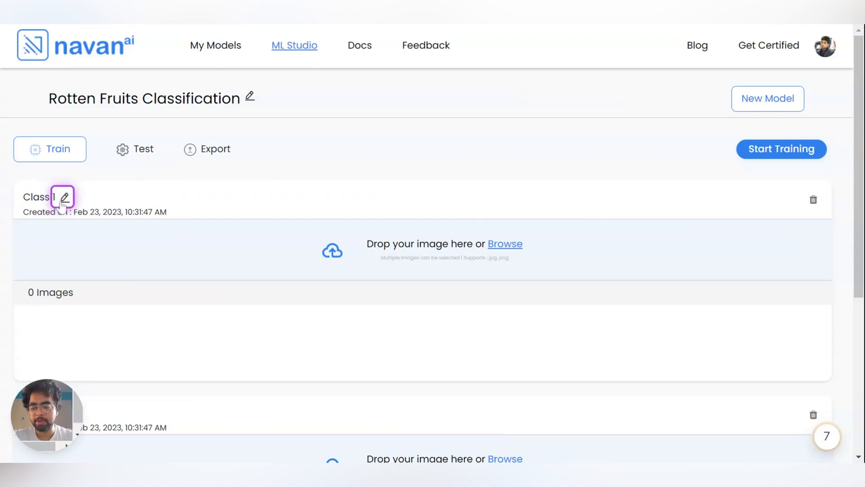
Step: Rename Class 1 to 'Fresh Apple' and Class 2 to 'Fresh Banana'
{"action": "left_click", "coordinate": [64, 197]}
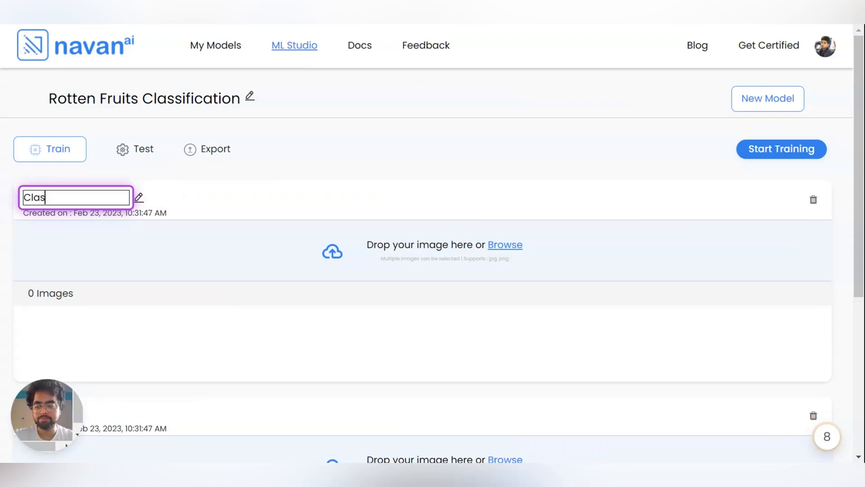
{"action": "type", "text": "Fresh"}
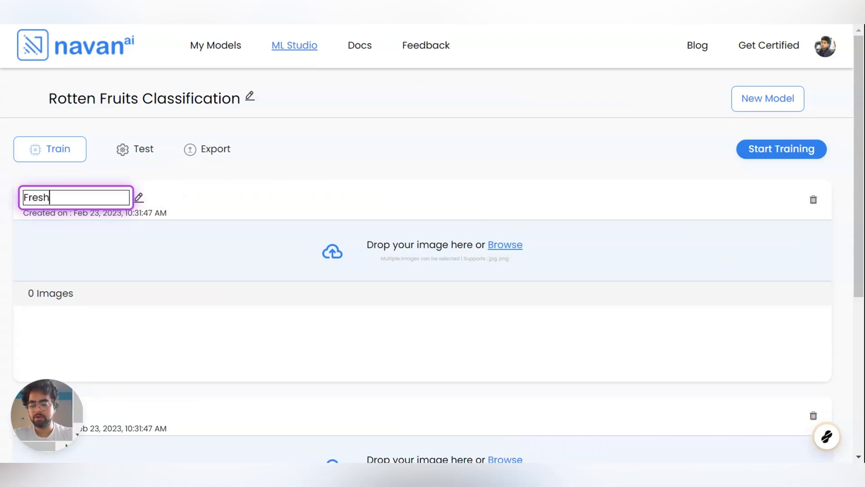
{"action": "type", "text": "Apple"}
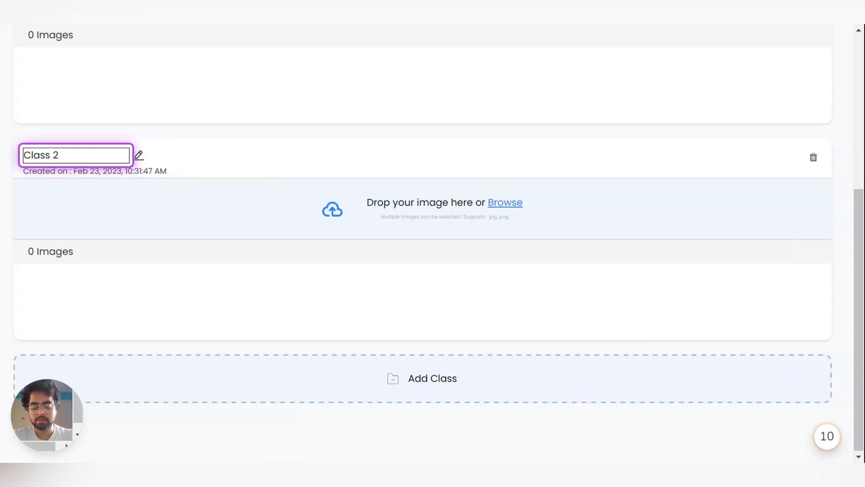
{"action": "type", "text": "F"}
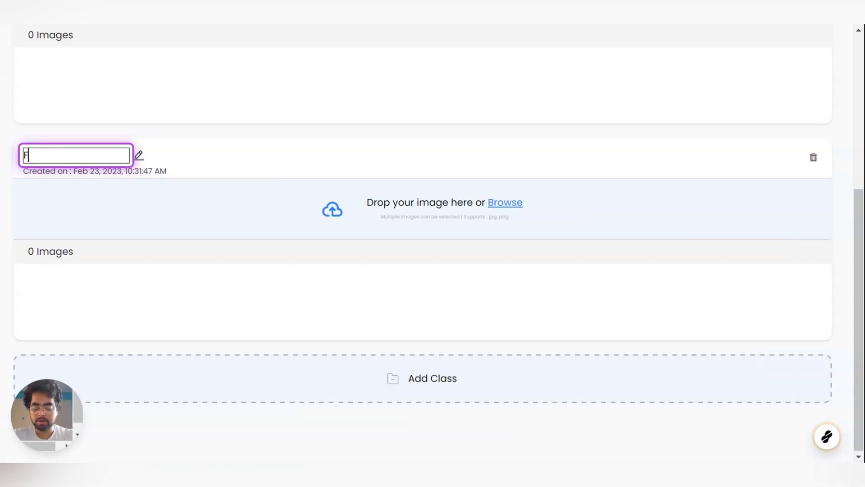
{"action": "type", "text": "resh Bann"}
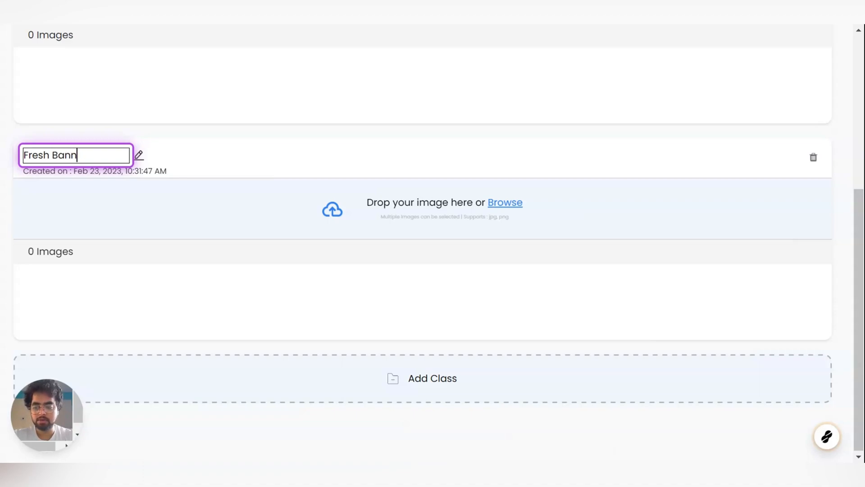
{"action": "type", "text": "ana"}
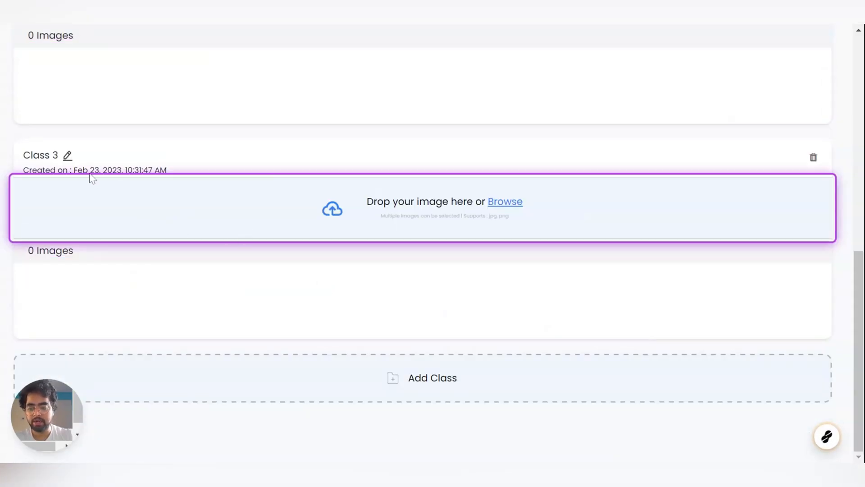
Step: Replace Class 3's default name with 'Rotten Apple'
{"action": "left_click", "coordinate": [67, 155]}
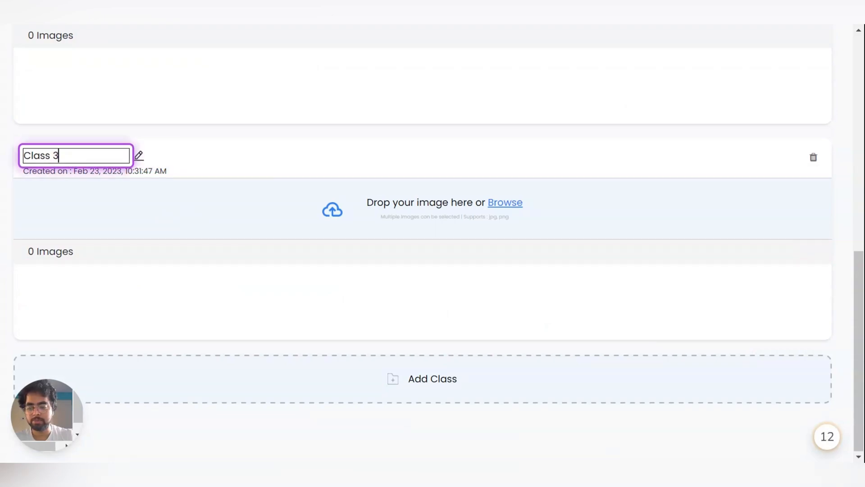
{"action": "key", "text": "ctrl+a"}
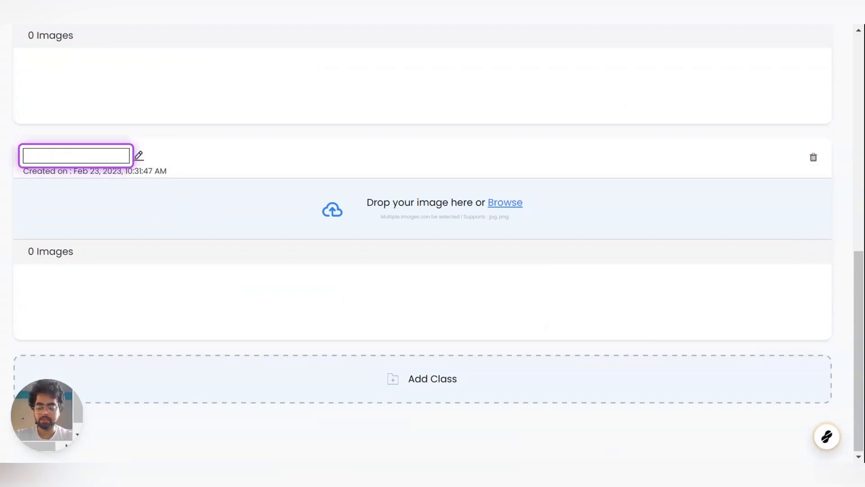
{"action": "type", "text": "Rotten A"}
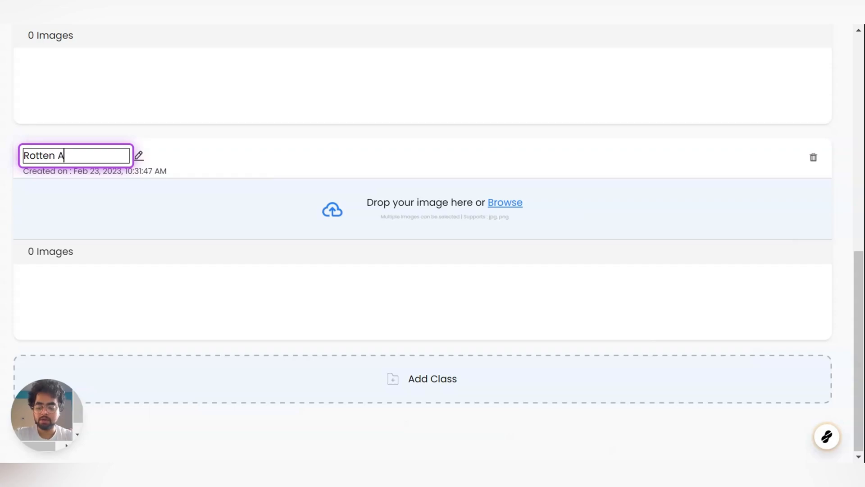
{"action": "type", "text": "pple"}
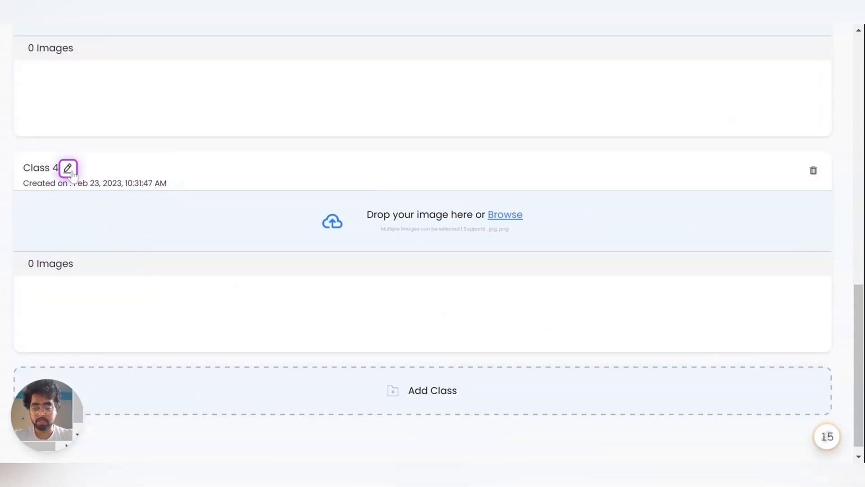
Step: Rename Class 4 to 'Rotten Banana'
{"action": "left_click", "coordinate": [68, 168]}
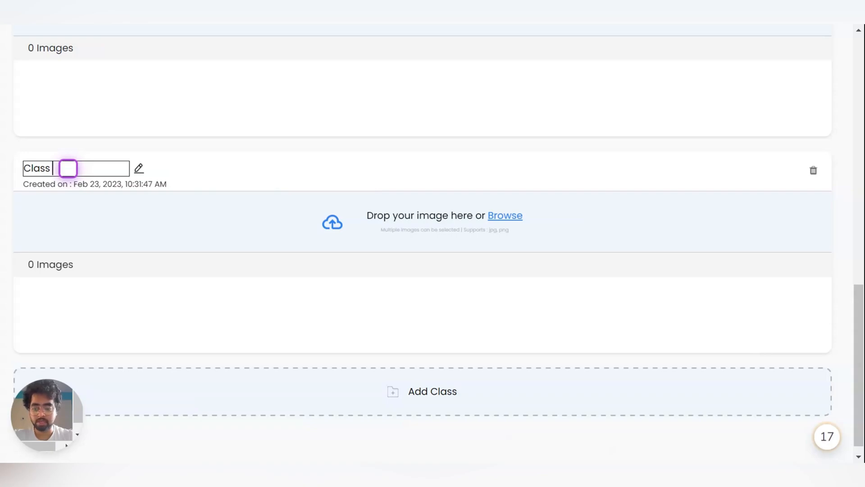
{"action": "type", "text": "Rotte"}
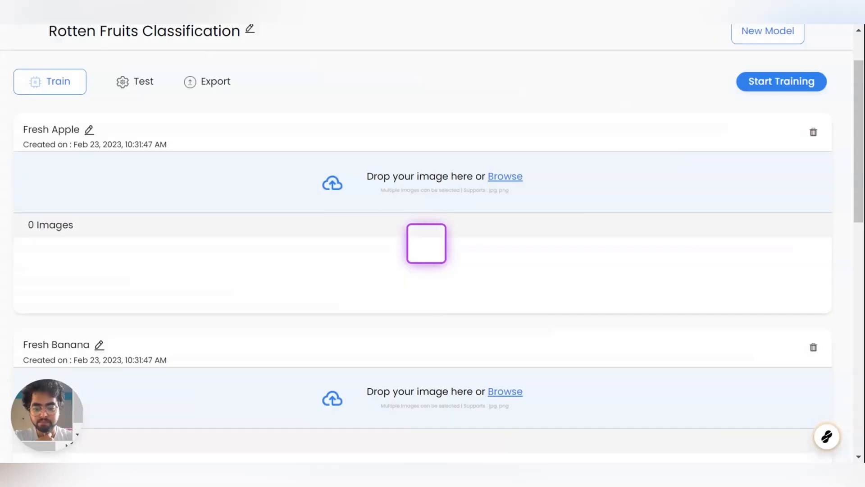
Step: Upload training images to the Fresh Apple and Fresh Banana classes
{"action": "left_click", "coordinate": [504, 176]}
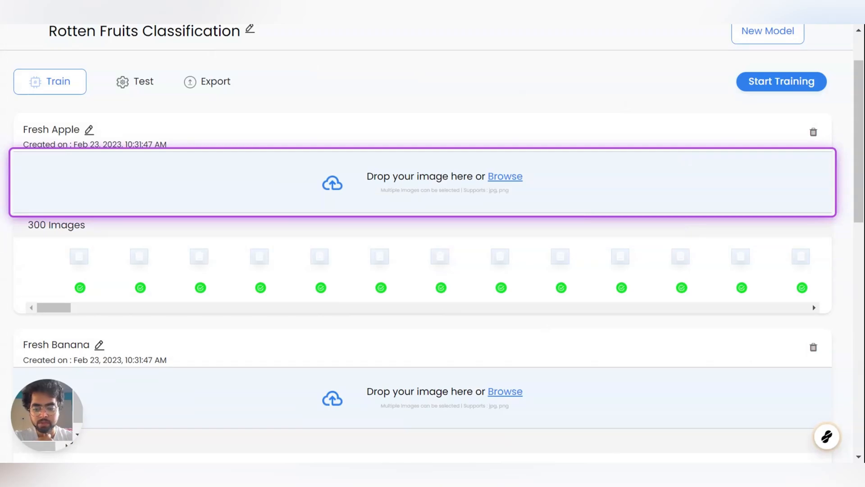
{"action": "scroll", "scroll_direction": "down", "scroll_amount": 3}
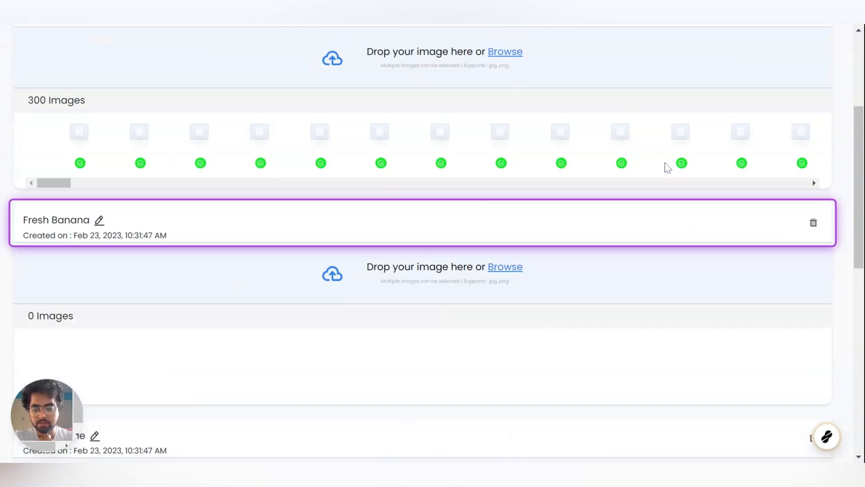
{"action": "scroll", "scroll_direction": "down", "scroll_amount": 3}
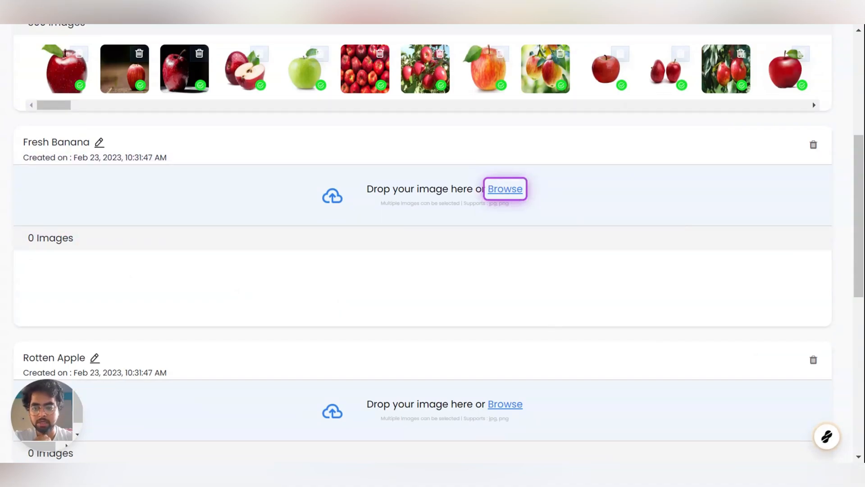
{"action": "left_click", "coordinate": [505, 188]}
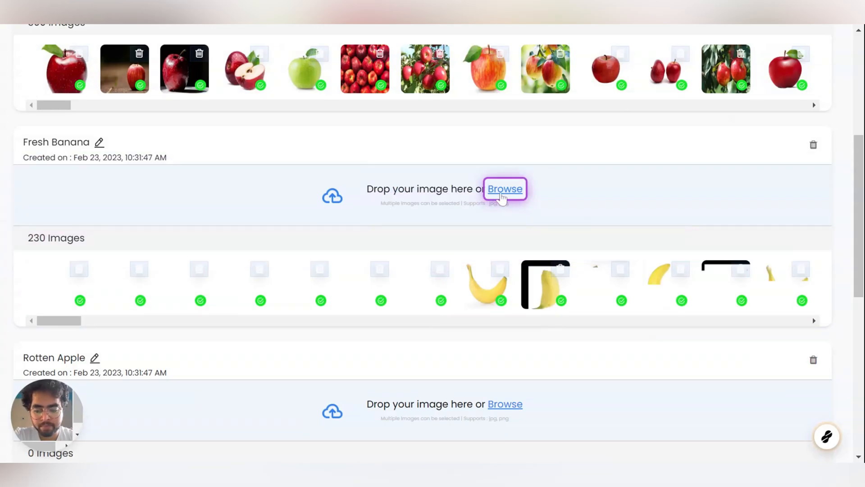
{"action": "left_click", "coordinate": [505, 188]}
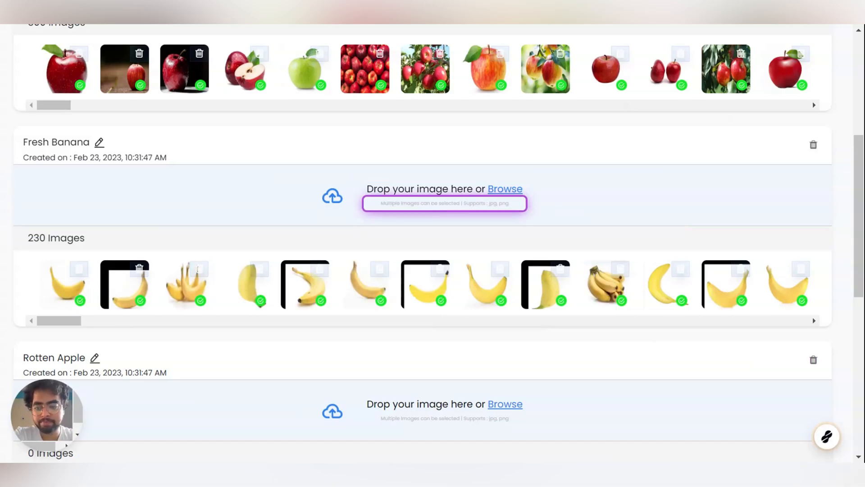
{"action": "left_click", "coordinate": [505, 188]}
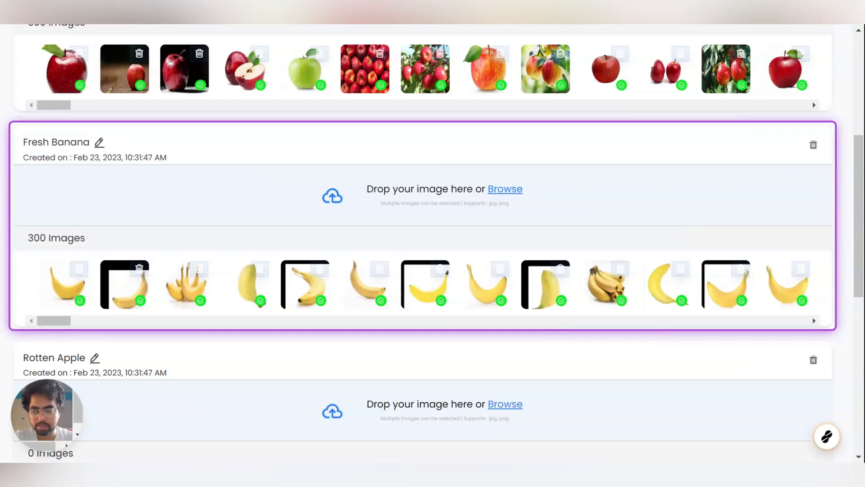
Step: Upload 300 Rotten Apple images and start the Rotten Banana image upload
{"action": "scroll", "scroll_direction": "down", "scroll_amount": 3}
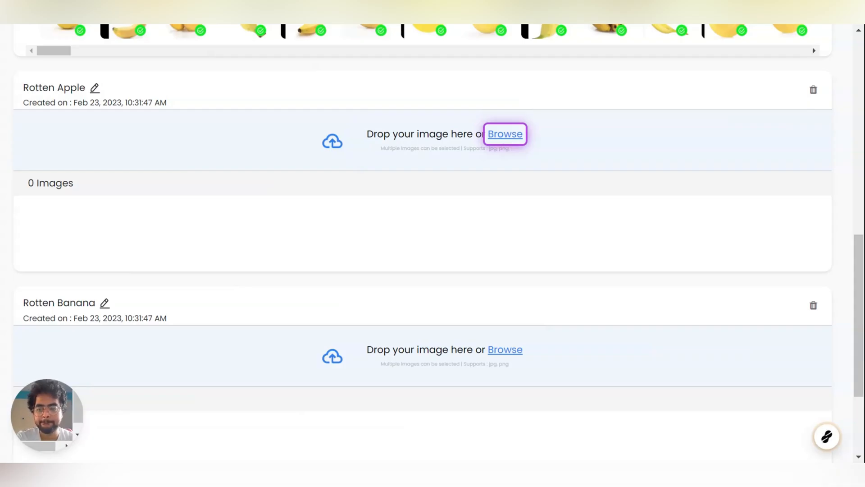
{"action": "left_click", "coordinate": [505, 134]}
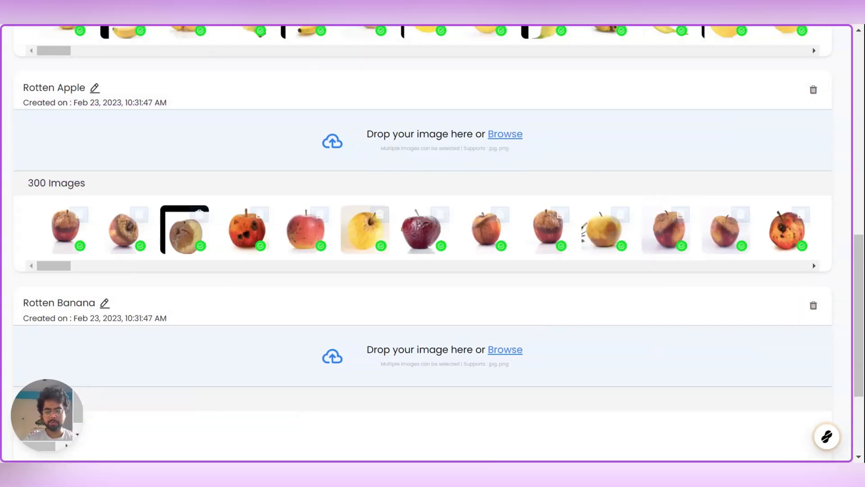
{"action": "scroll", "scroll_direction": "down", "scroll_amount": 3}
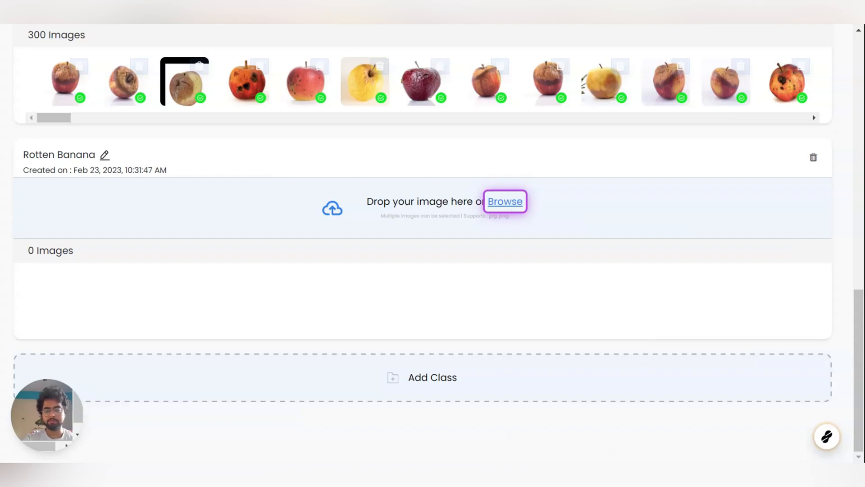
{"action": "left_click", "coordinate": [504, 201]}
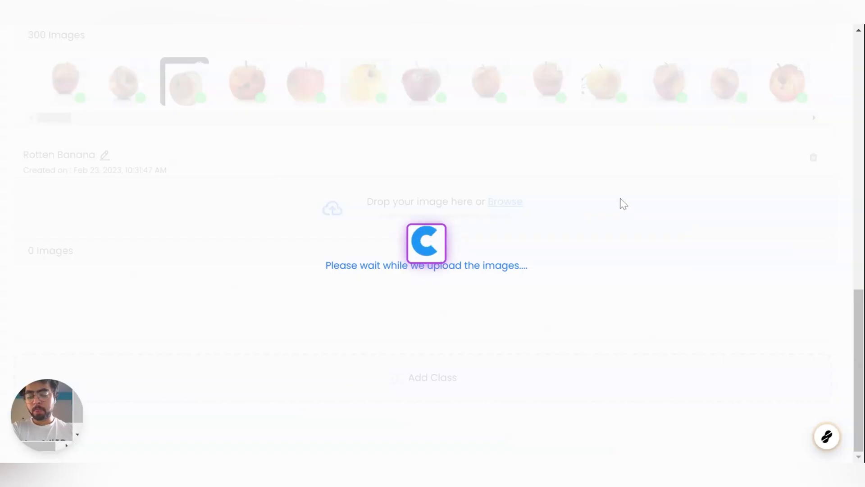
{"action": "mouse_move", "coordinate": [430, 285]}
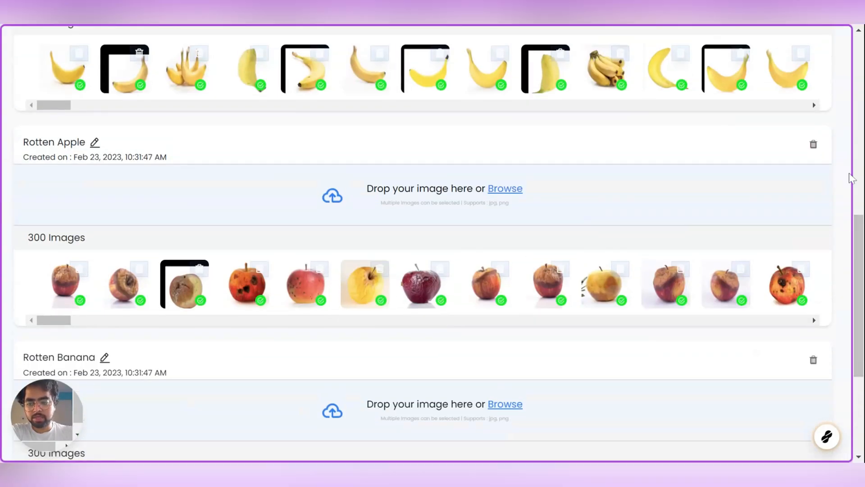
{"action": "scroll", "scroll_direction": "down", "scroll_amount": 3}
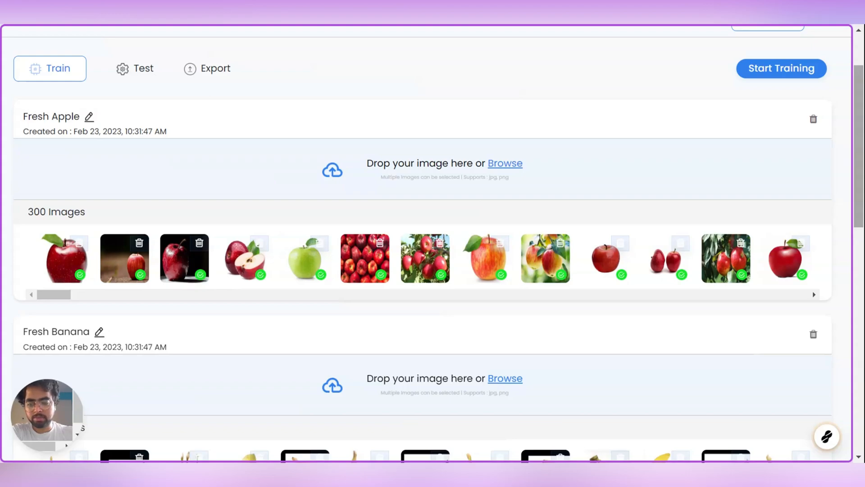
{"action": "scroll", "scroll_direction": "down", "scroll_amount": 3}
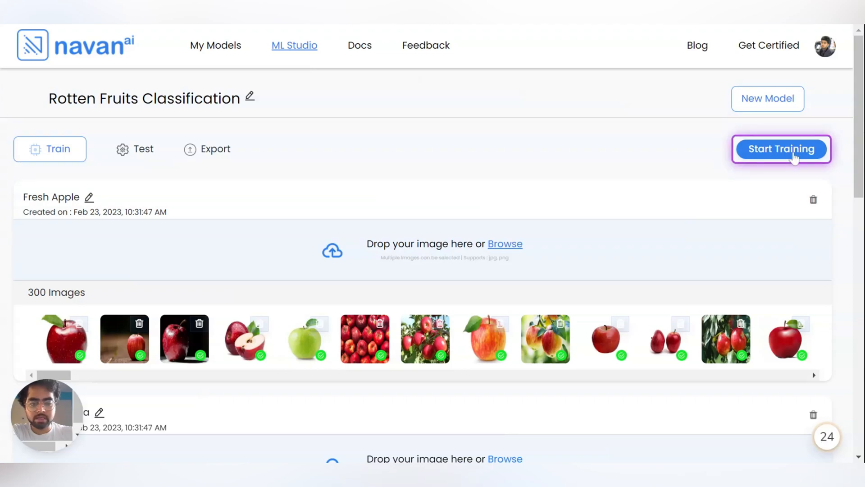
Step: Train the model and review Version 1's 97% accuracy and 100% validation accuracy
{"action": "left_click", "coordinate": [781, 149]}
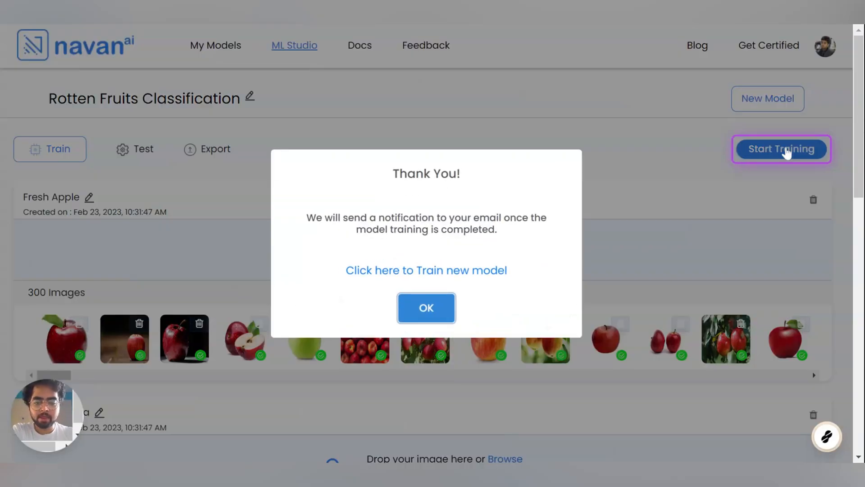
{"action": "left_click", "coordinate": [426, 307]}
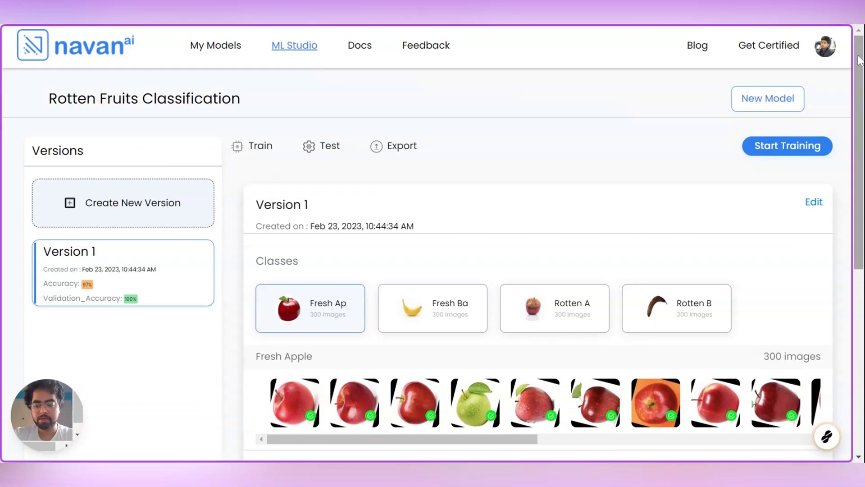
{"action": "scroll", "scroll_direction": "down", "scroll_amount": 3}
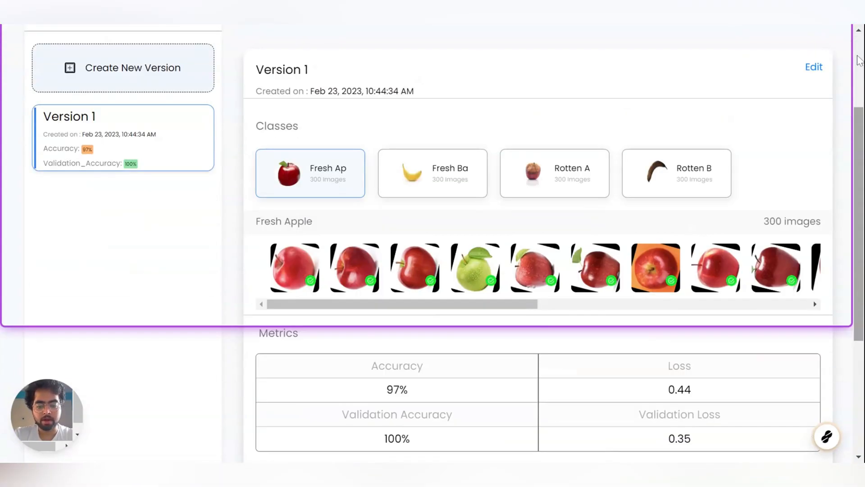
{"action": "scroll", "scroll_direction": "down", "scroll_amount": 3}
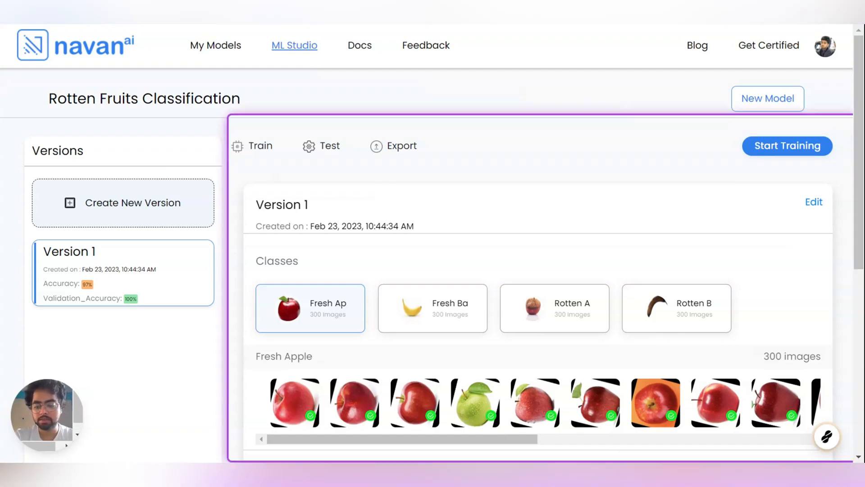
Step: View the Fresh Banana, Rotten Apple and Rotten Banana training images, then open Test
{"action": "scroll", "scroll_direction": "down", "scroll_amount": 3}
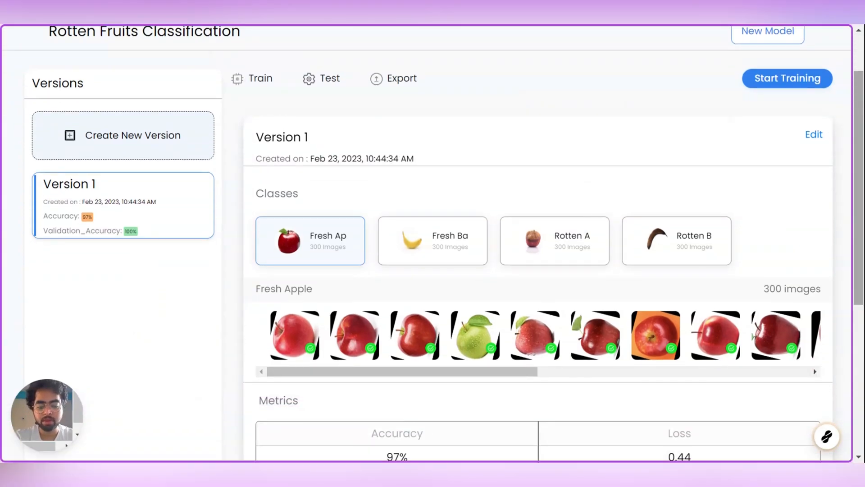
{"action": "mouse_move", "coordinate": [449, 246]}
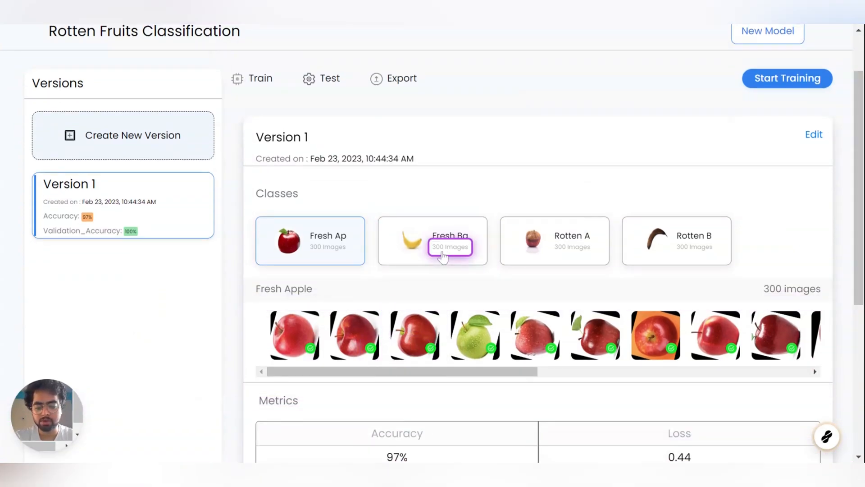
{"action": "left_click", "coordinate": [433, 240]}
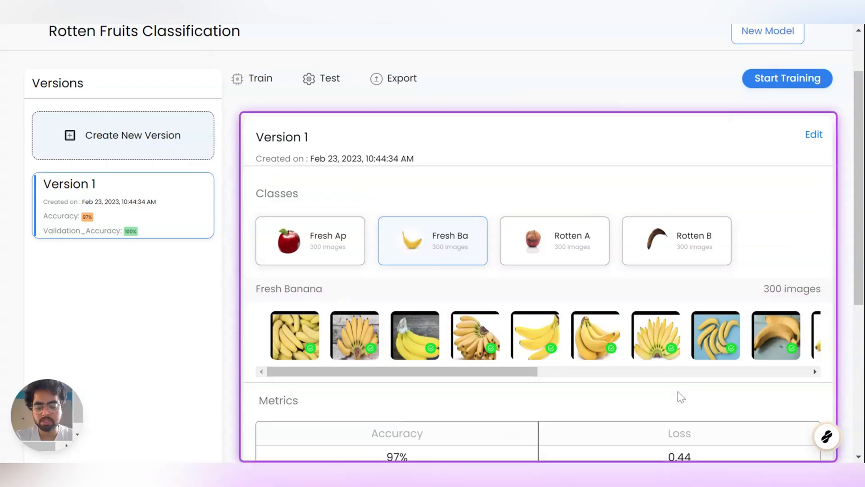
{"action": "left_click", "coordinate": [553, 240]}
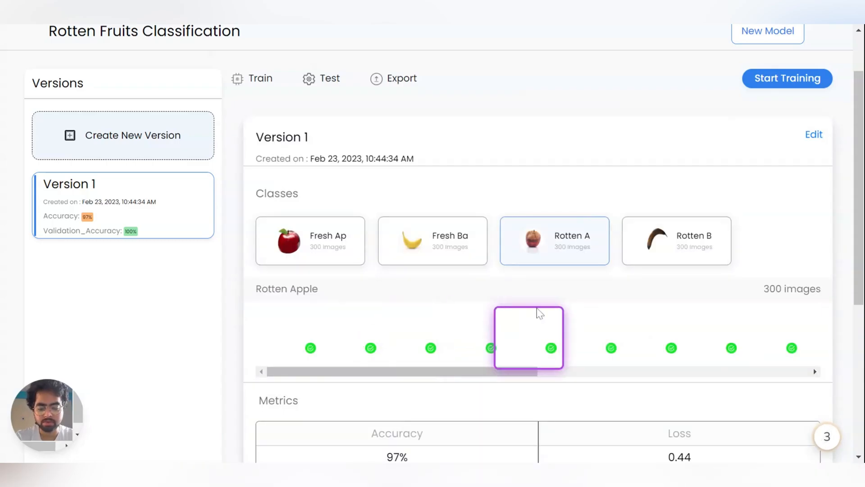
{"action": "left_click", "coordinate": [677, 241]}
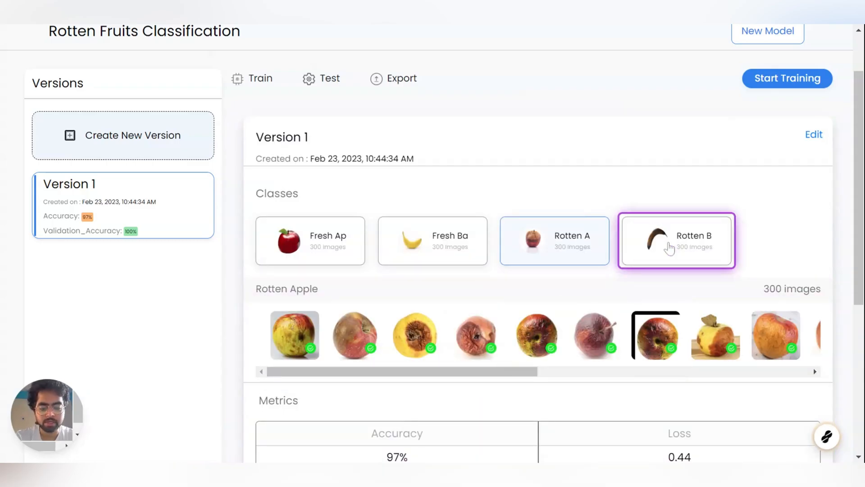
{"action": "left_click", "coordinate": [676, 241]}
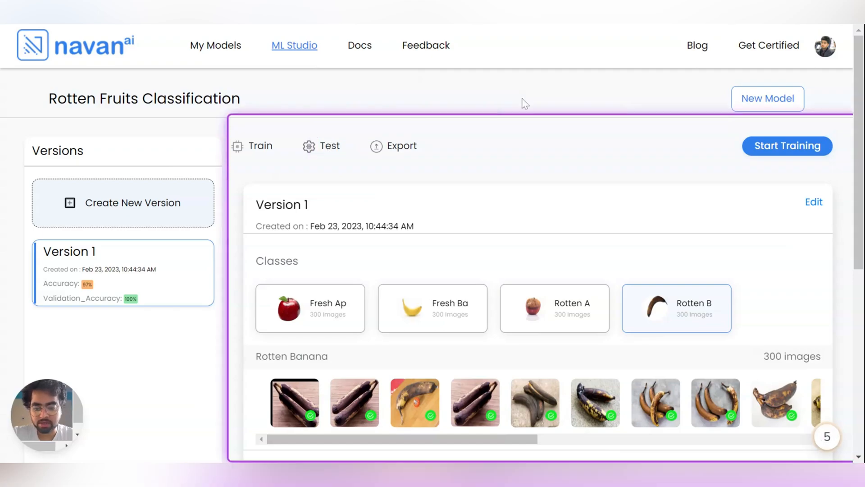
{"action": "left_click", "coordinate": [329, 146]}
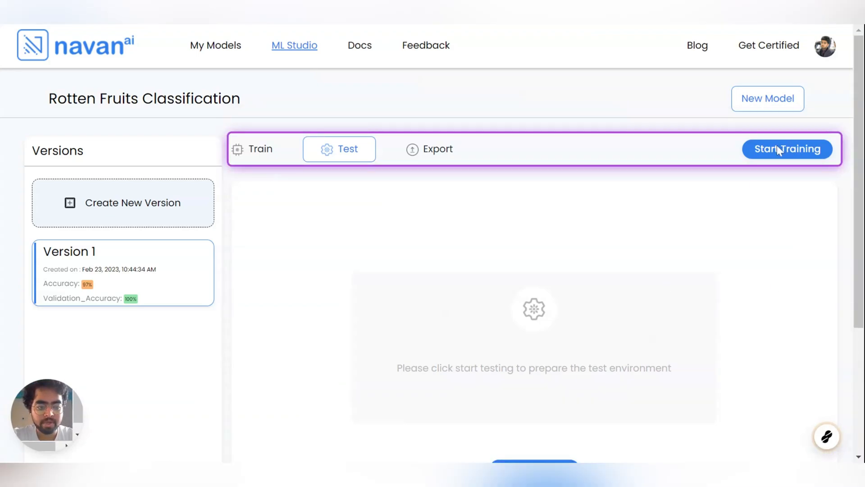
Step: Prepare the test environment and classify a spotted banana photo as Rotten Banana (92%)
{"action": "scroll", "scroll_direction": "down", "scroll_amount": 3}
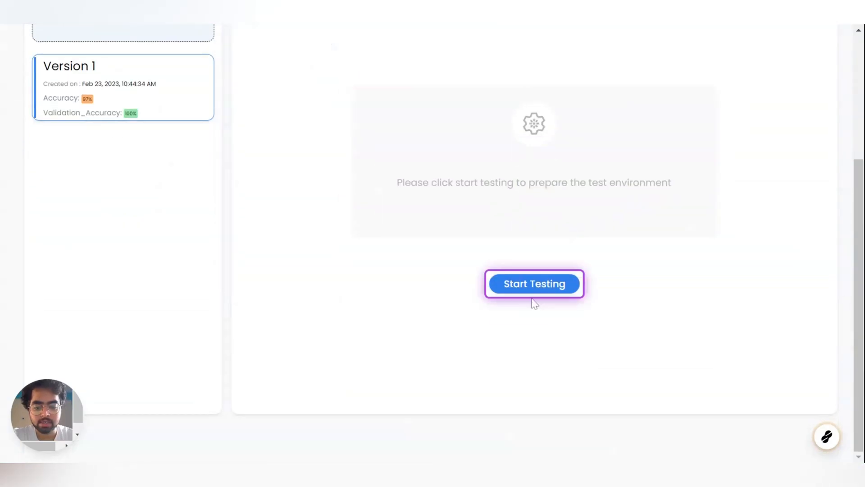
{"action": "left_click", "coordinate": [533, 283]}
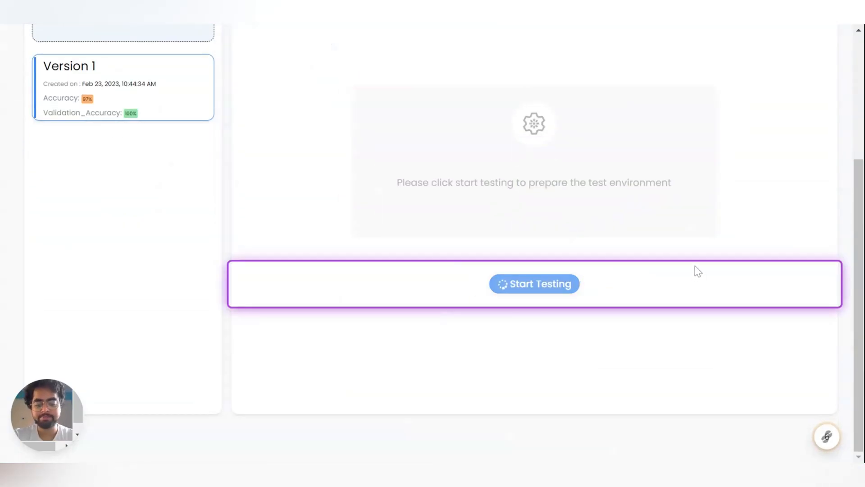
{"action": "left_click", "coordinate": [534, 283]}
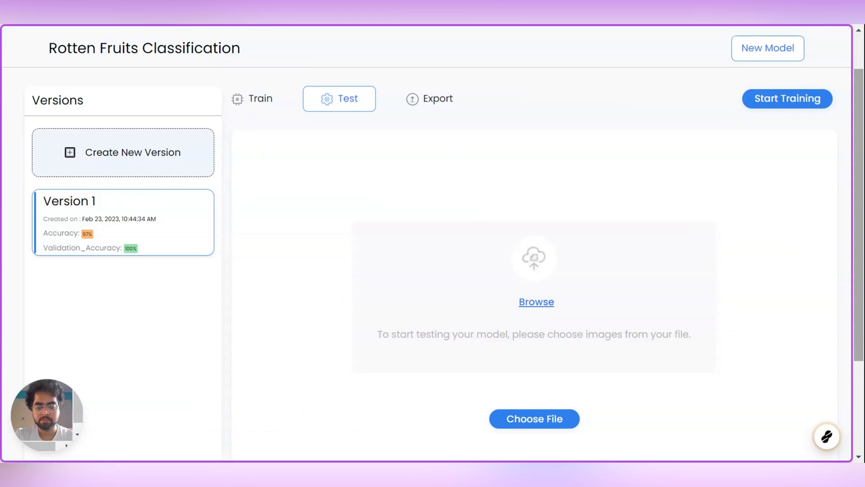
{"action": "left_click", "coordinate": [534, 418]}
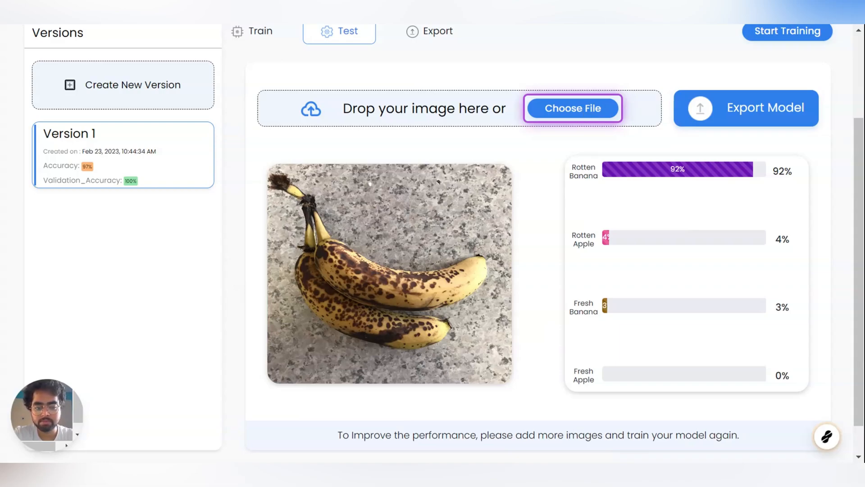
Step: Test a red apple (Fresh Apple, 87%), another image, and a yellow banana bunch (Fresh Banana, 95%)
{"action": "left_click", "coordinate": [572, 108]}
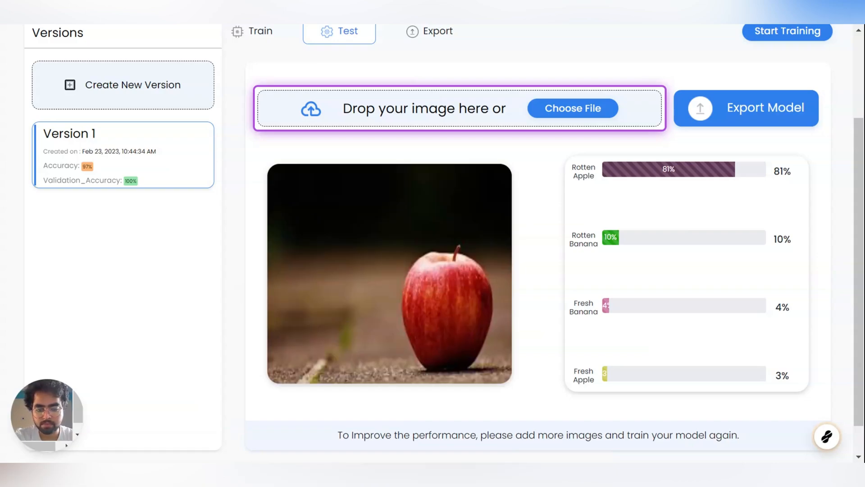
{"action": "left_click", "coordinate": [573, 108]}
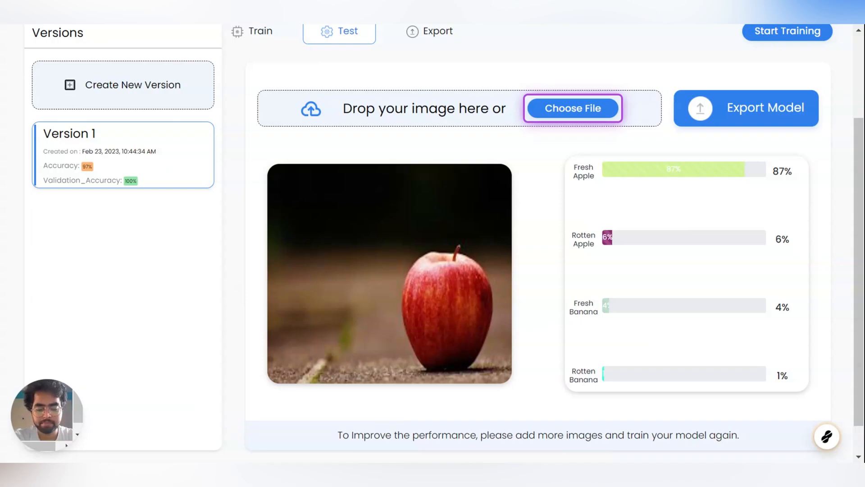
{"action": "left_click", "coordinate": [572, 107]}
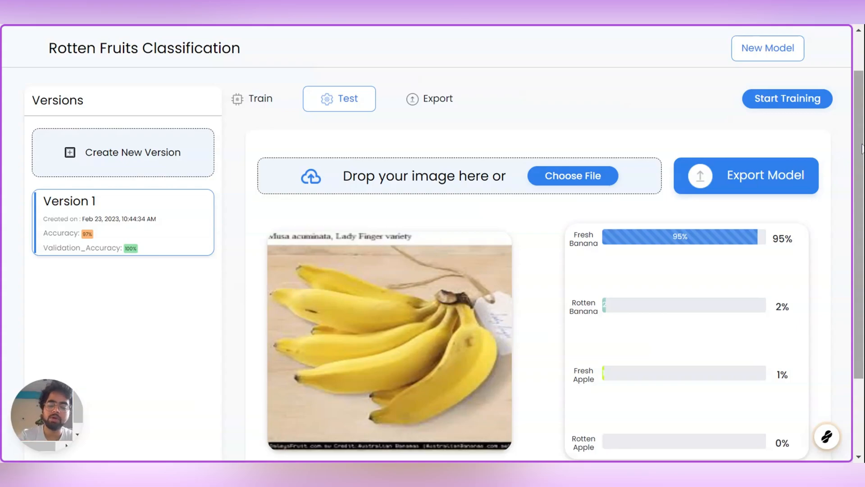
Step: Show the Export Model page's file download, Docker and API deployment instructions
{"action": "scroll", "scroll_direction": "down", "scroll_amount": 3}
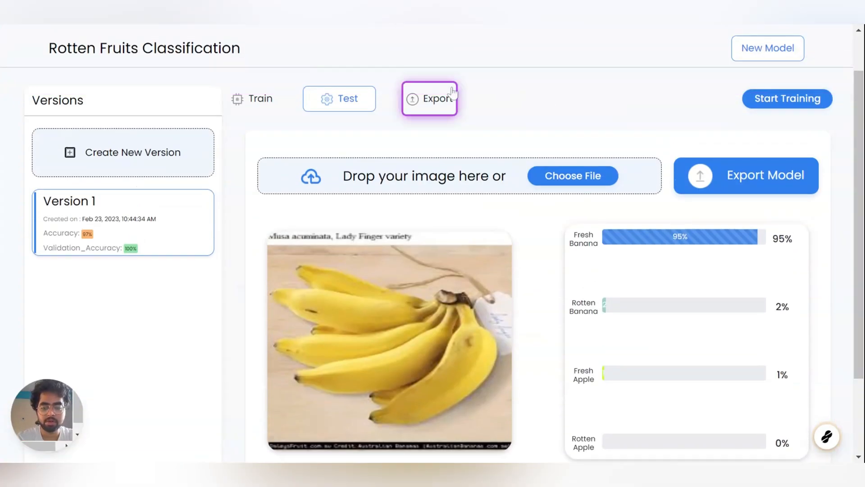
{"action": "left_click", "coordinate": [429, 99]}
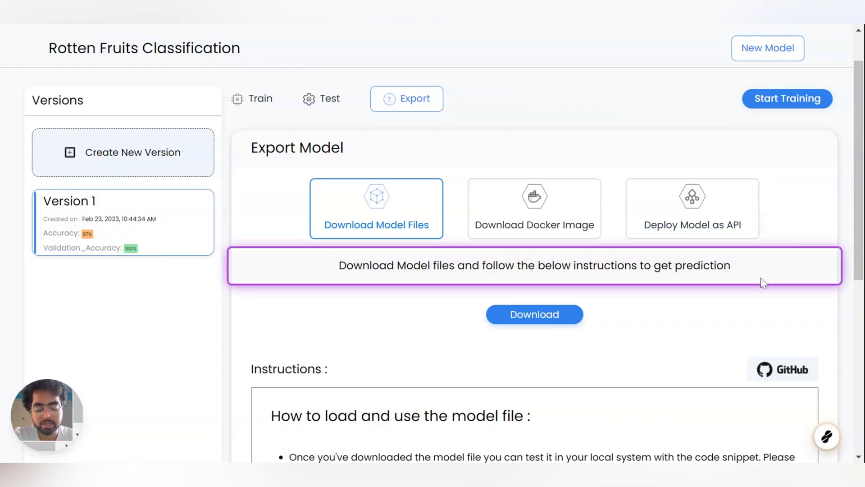
{"action": "scroll", "scroll_direction": "down", "scroll_amount": 3}
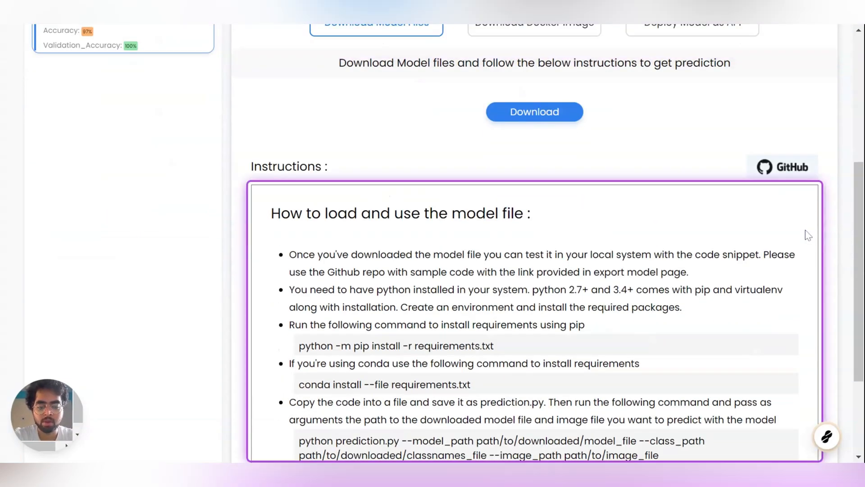
{"action": "scroll", "scroll_direction": "up", "scroll_amount": 3}
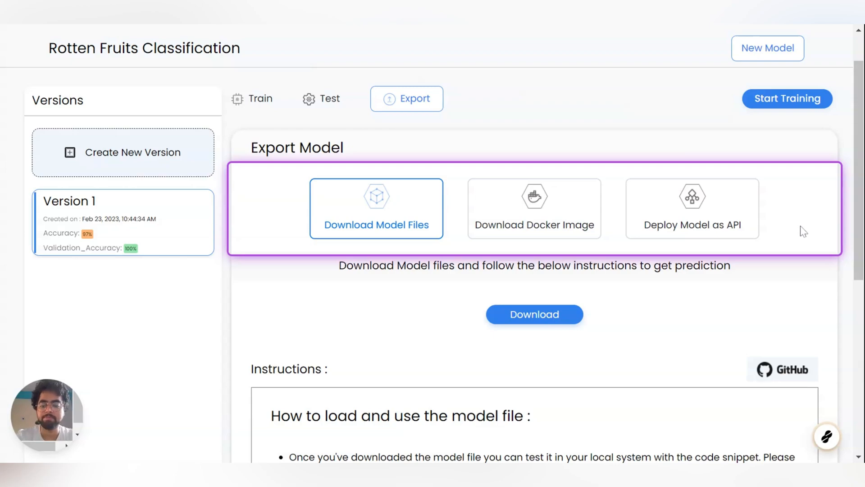